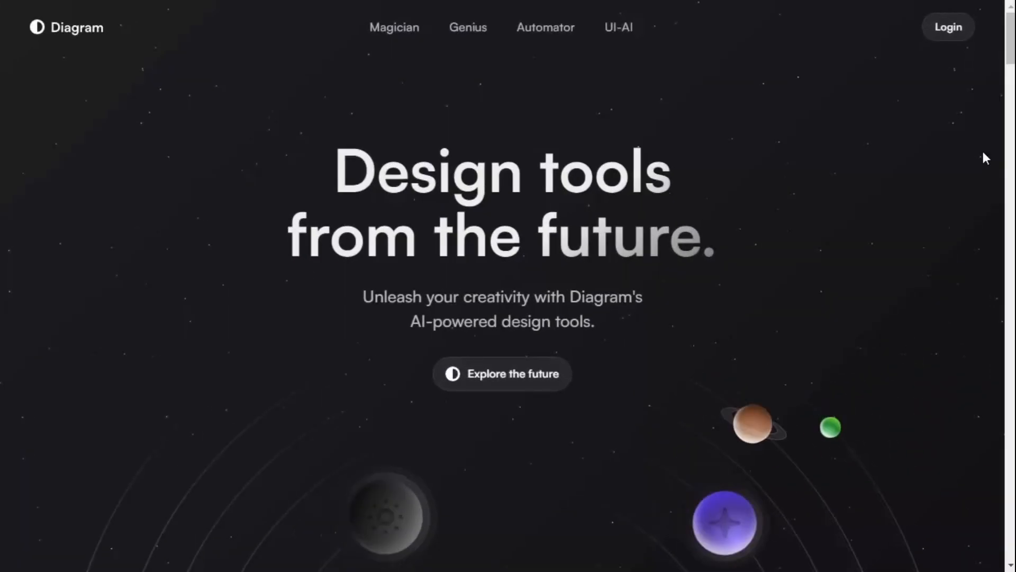
# Scroll down past the hero headline to the orbiting-planets Magician section.
pyautogui.scroll(-3)
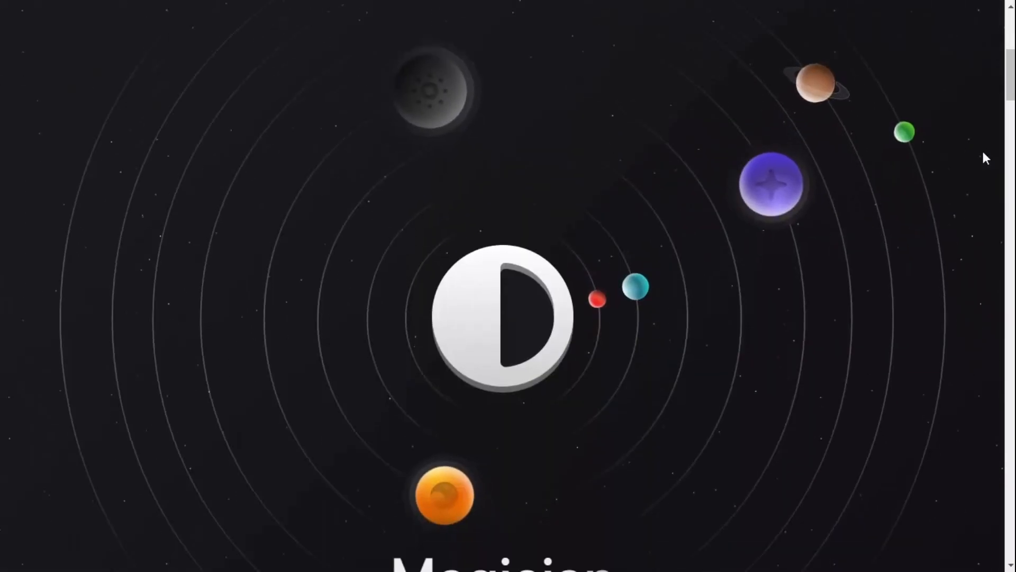
pyautogui.scroll(-3)
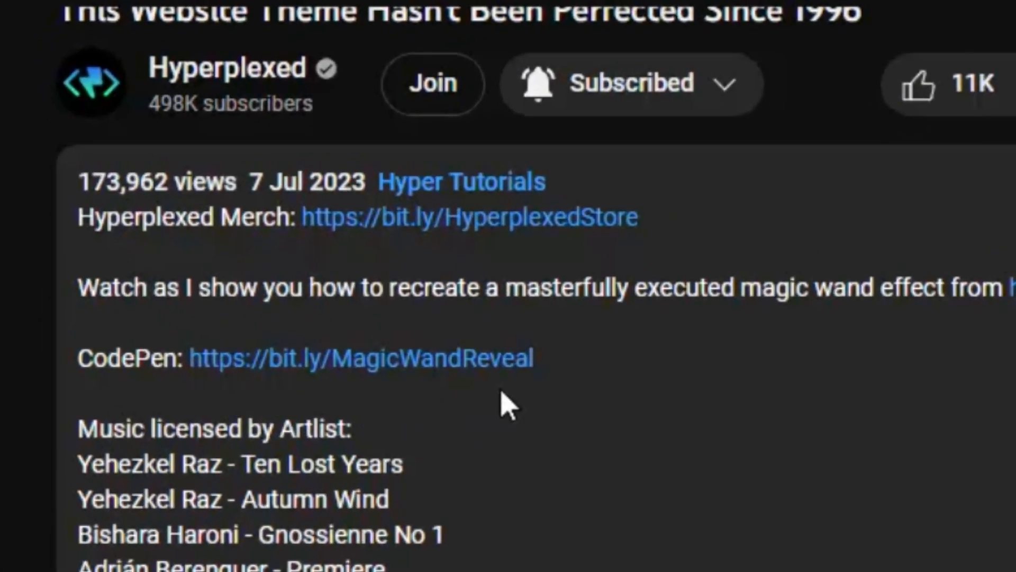
# Expand the YouTube video description to reveal the magic wand CodePen link.
pyautogui.click(361, 357)
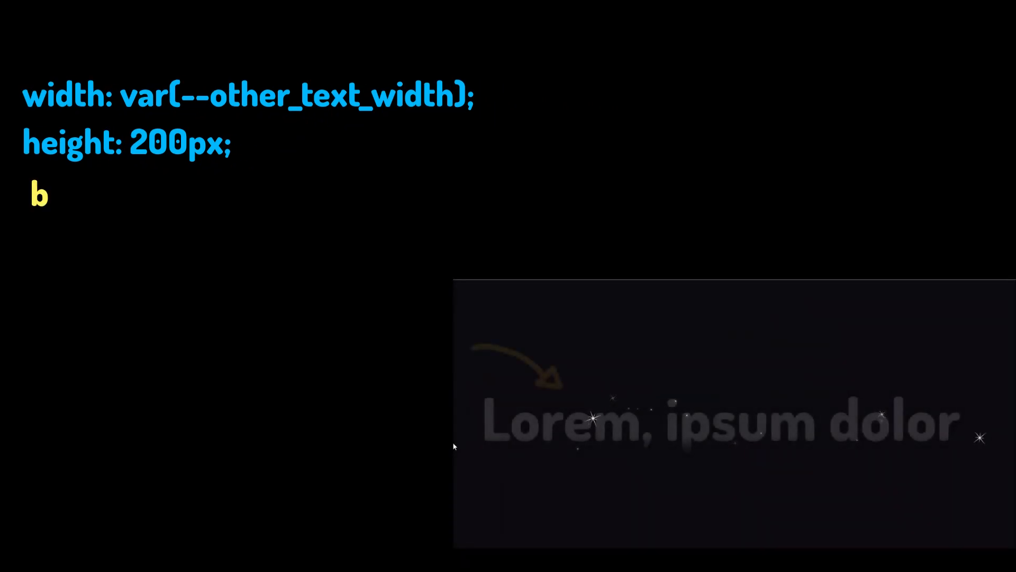
# Add 'background: transparent;' as the third CSS line below 'height: 200px;'.
pyautogui.write('background: transparent;')
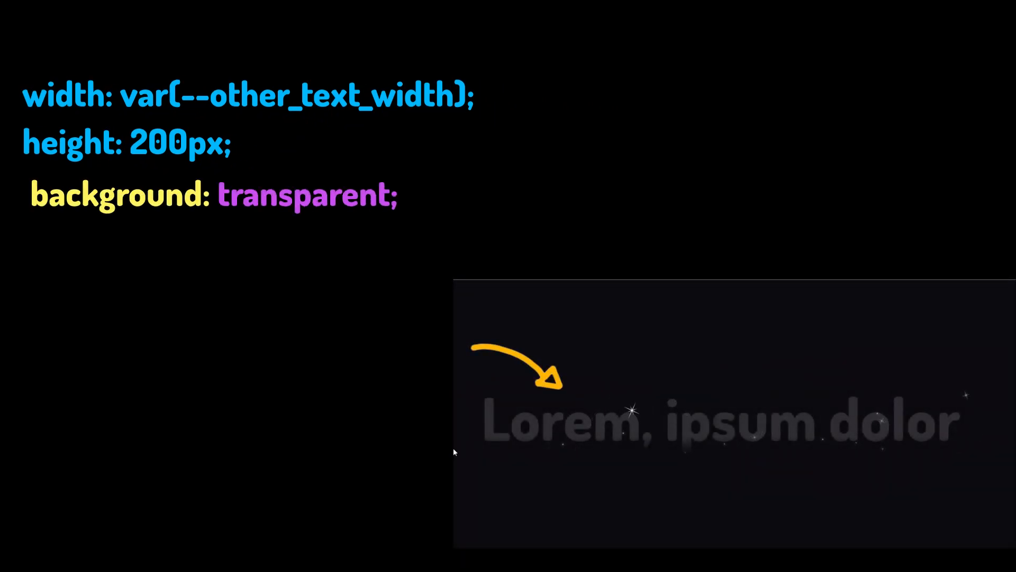